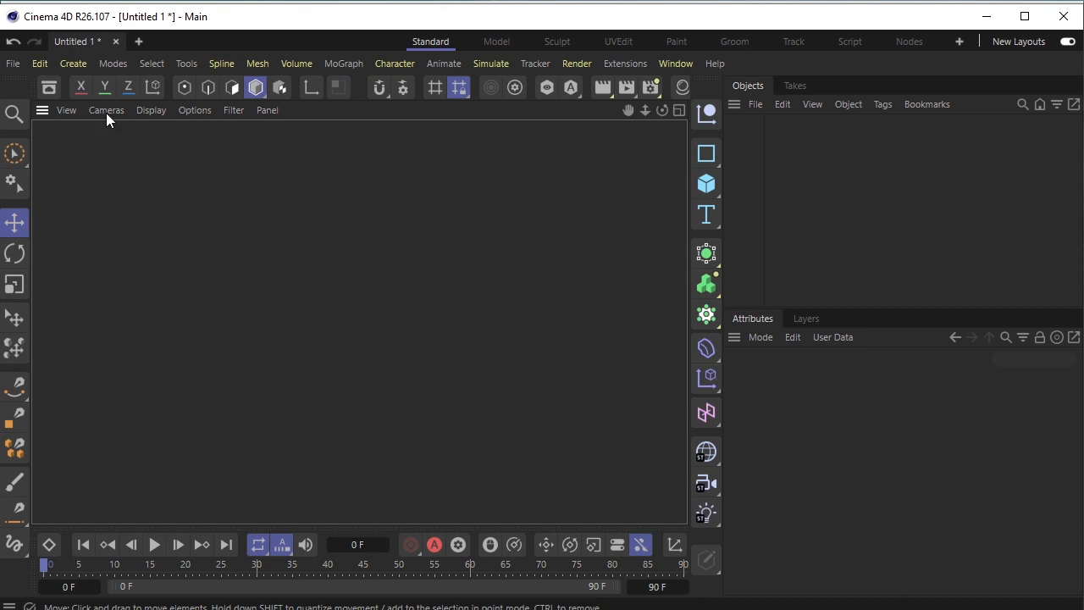
mouse_move(148, 305)
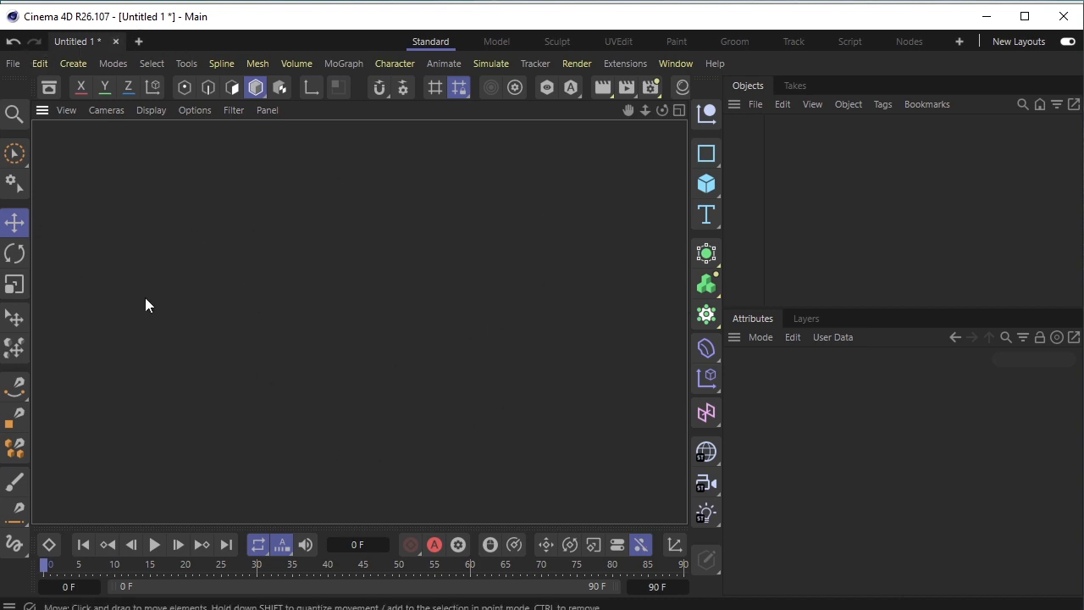
mouse_move(512, 236)
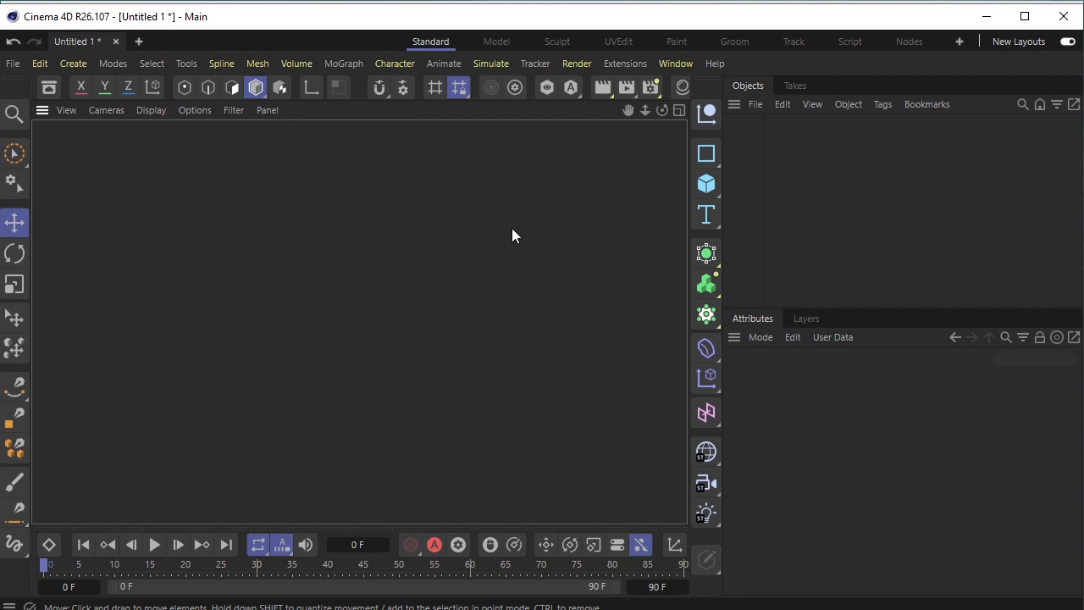
mouse_move(674, 210)
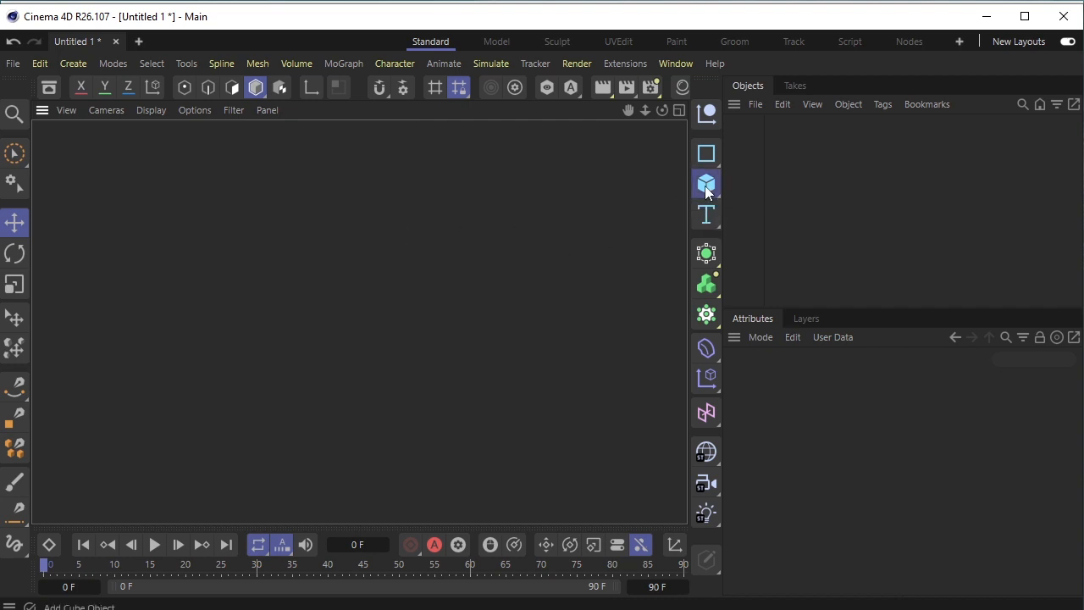
Step: Add a cube, toggle four views and back, then quit Cinema 4D without saving
left_click(706, 184)
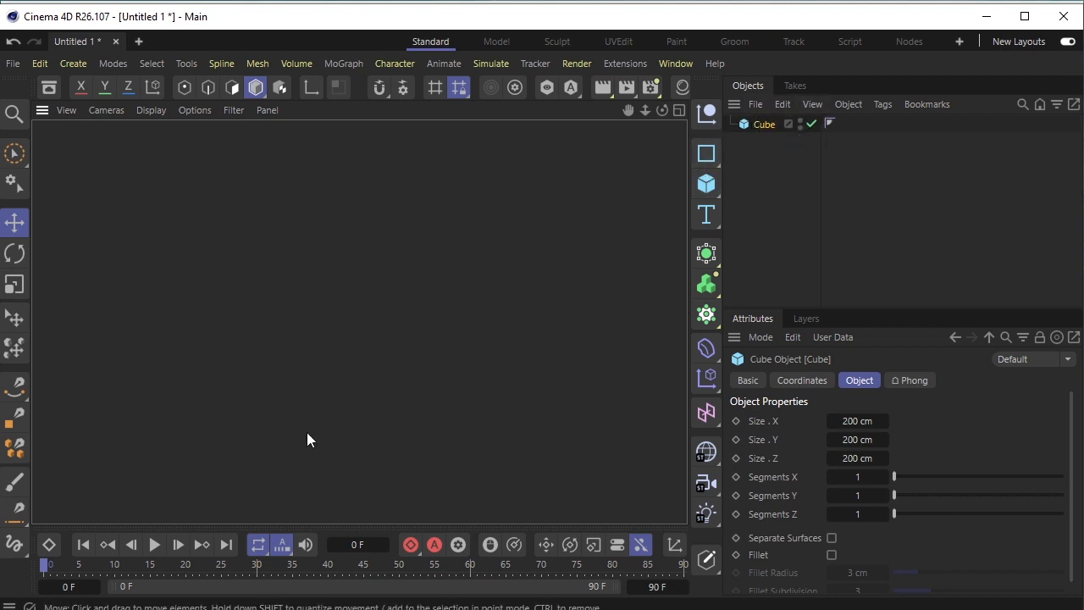
mouse_move(600, 146)
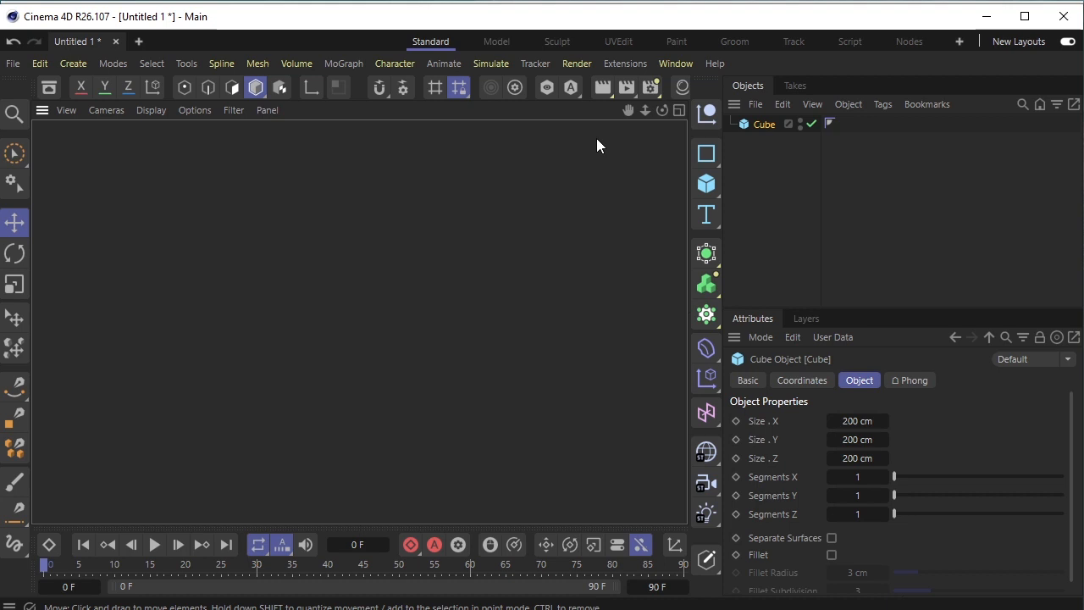
left_click(679, 110)
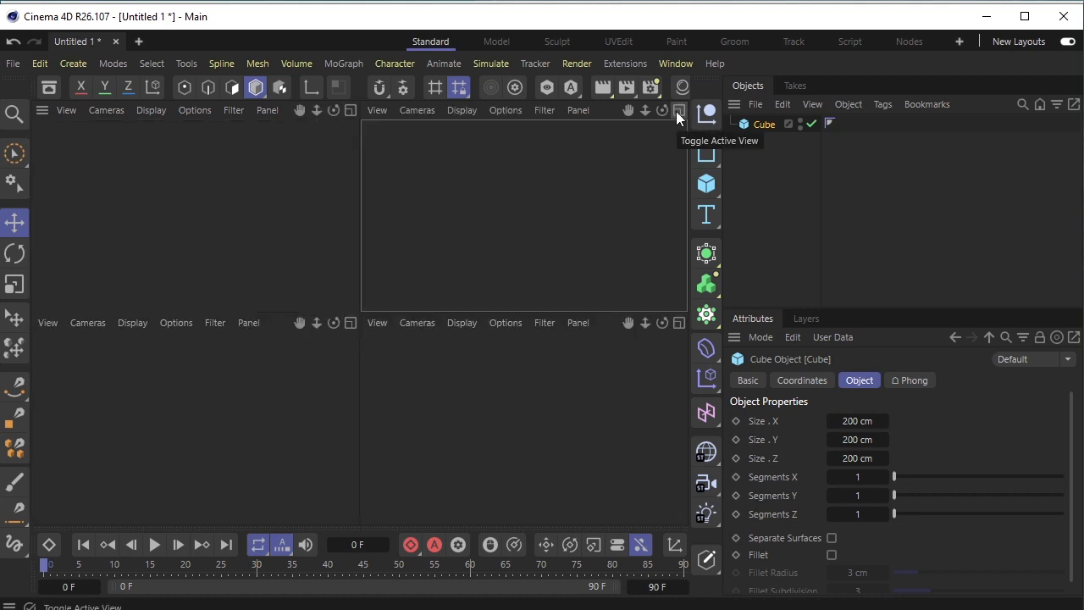
left_click(678, 110)
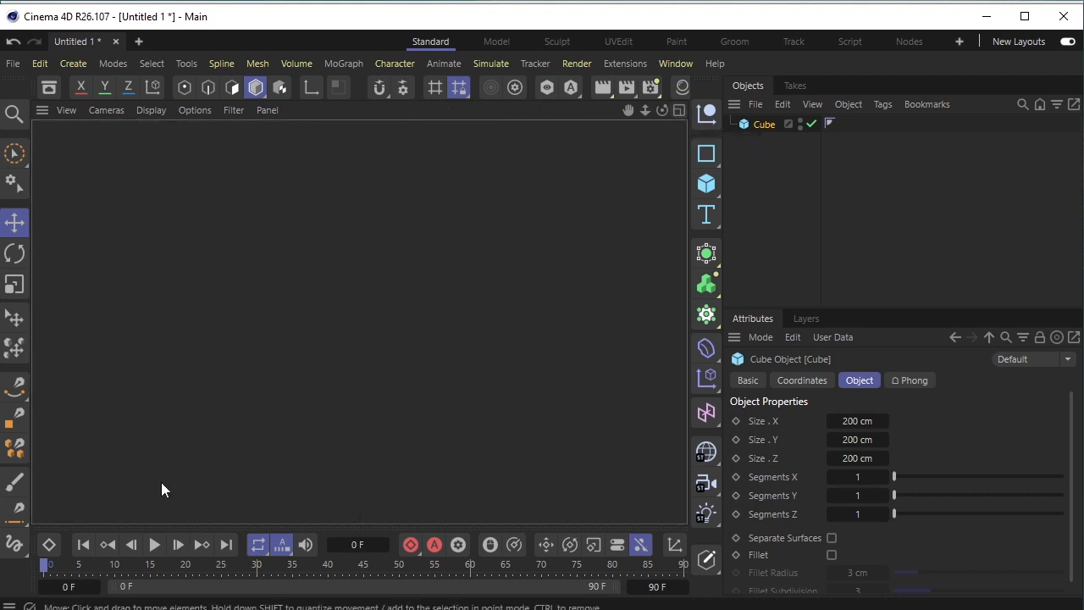
mouse_move(517, 440)
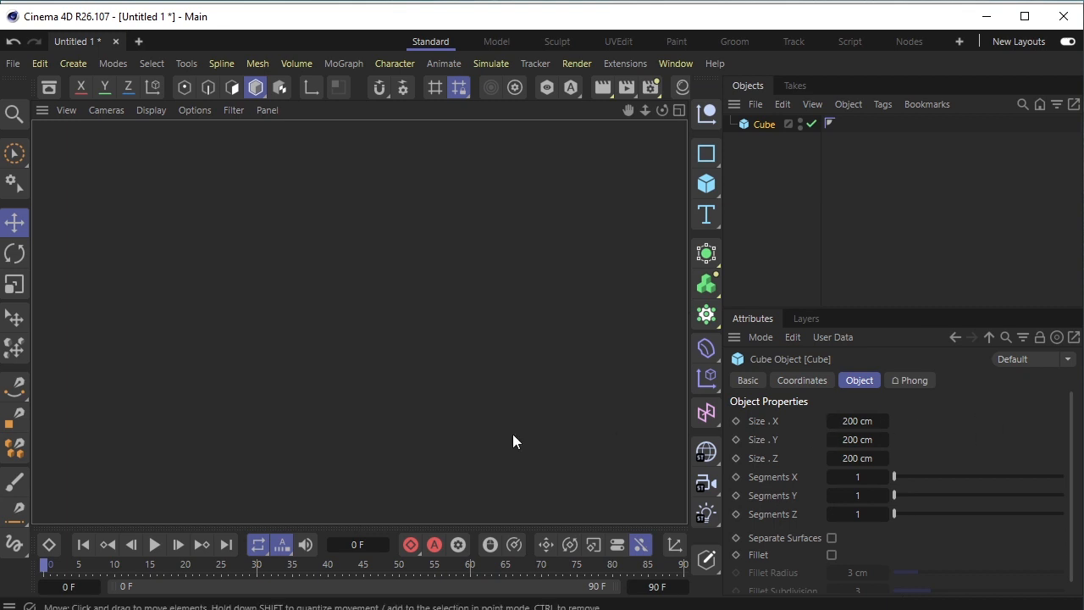
mouse_move(1064, 17)
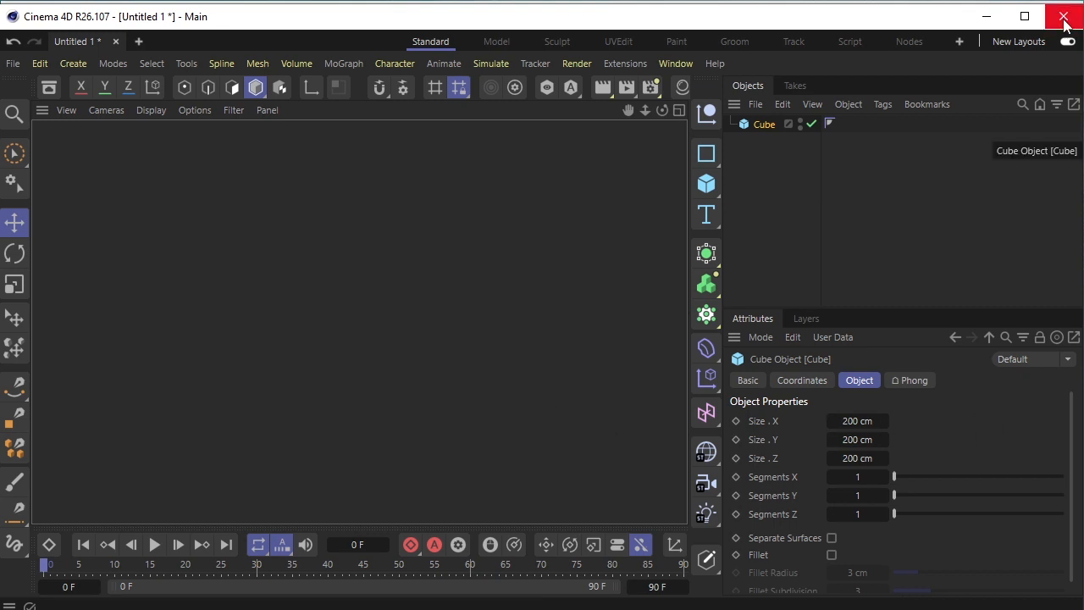
left_click(1063, 16)
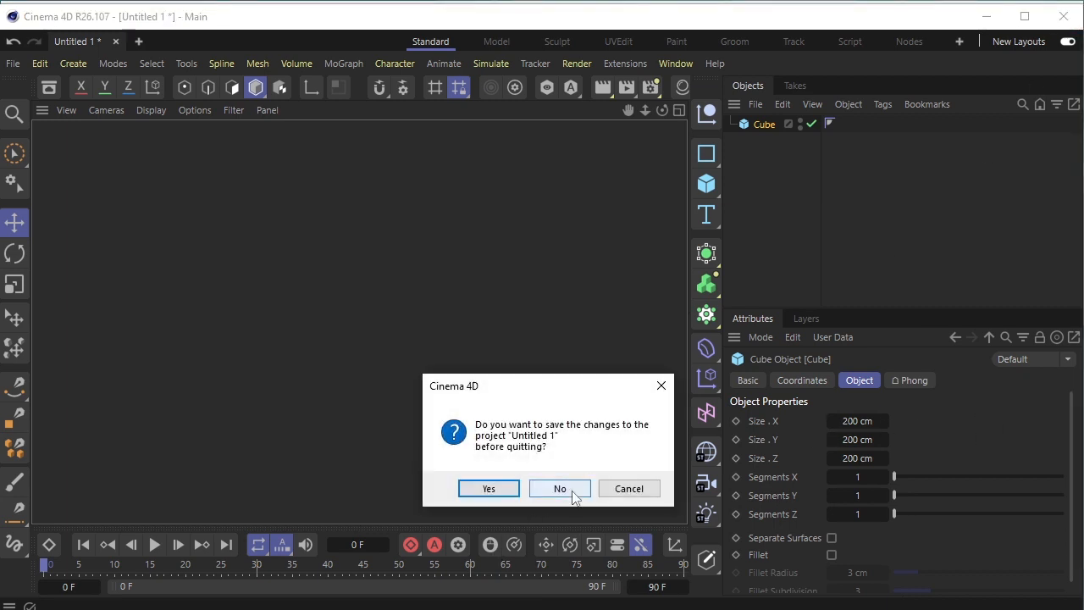
left_click(560, 488)
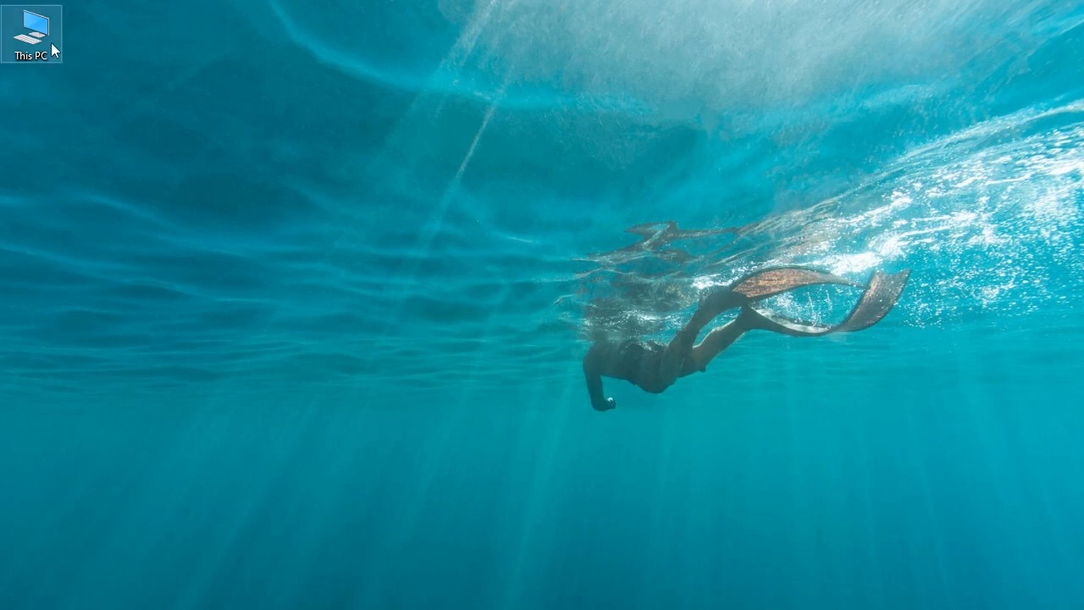
Step: Open Device Manager from This PC's Manage option
right_click(32, 34)
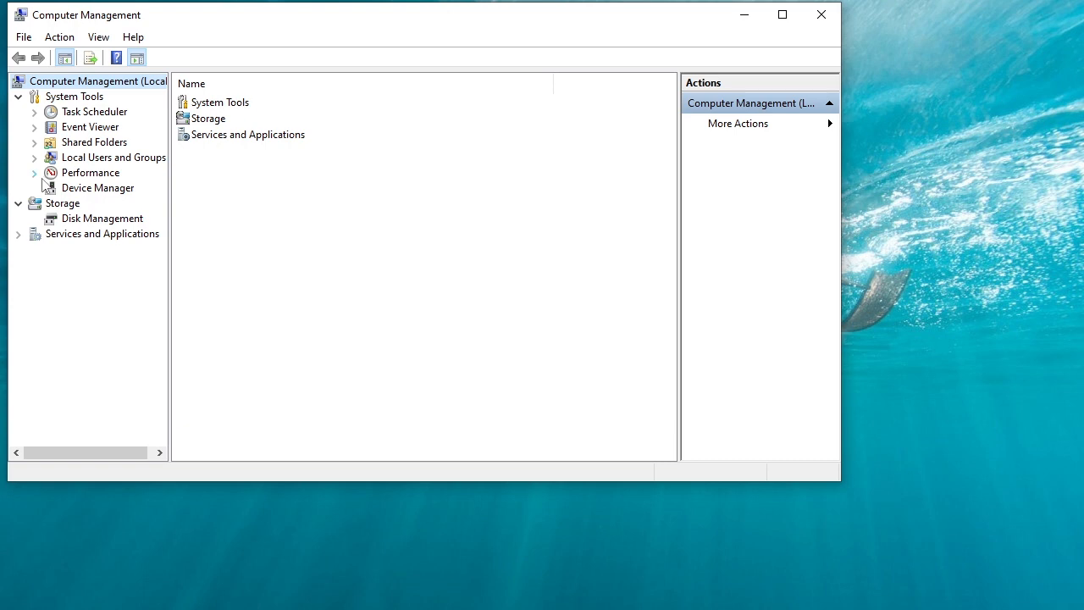
mouse_move(68, 368)
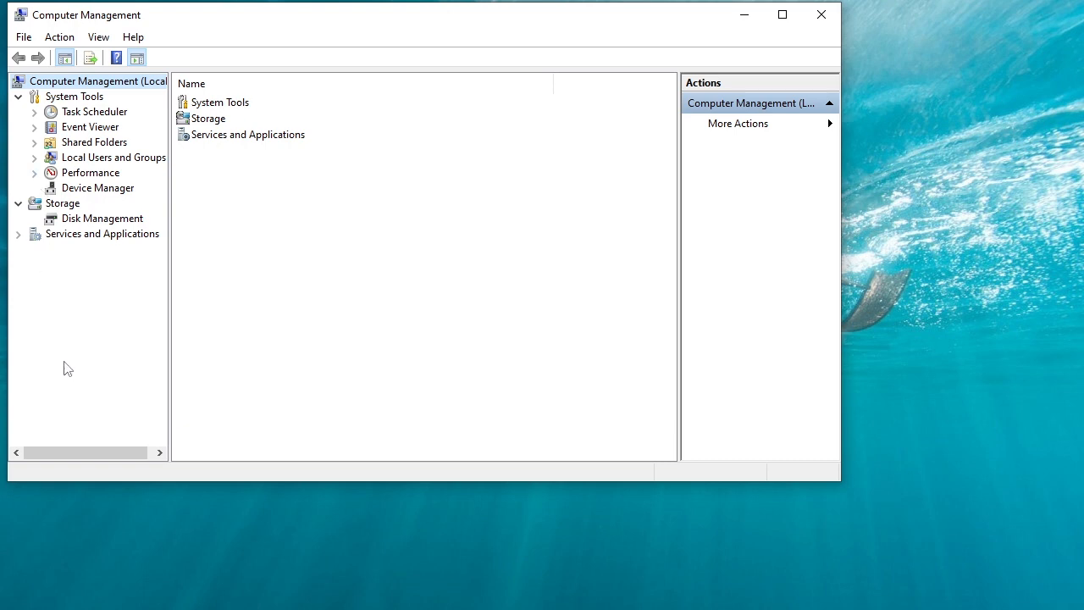
mouse_move(95, 197)
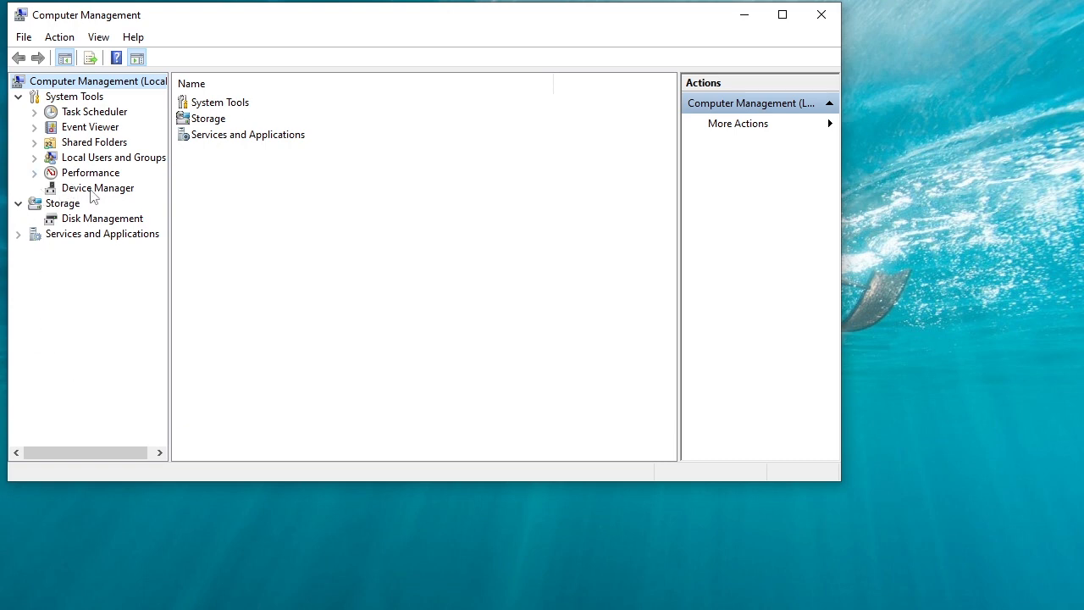
left_click(98, 187)
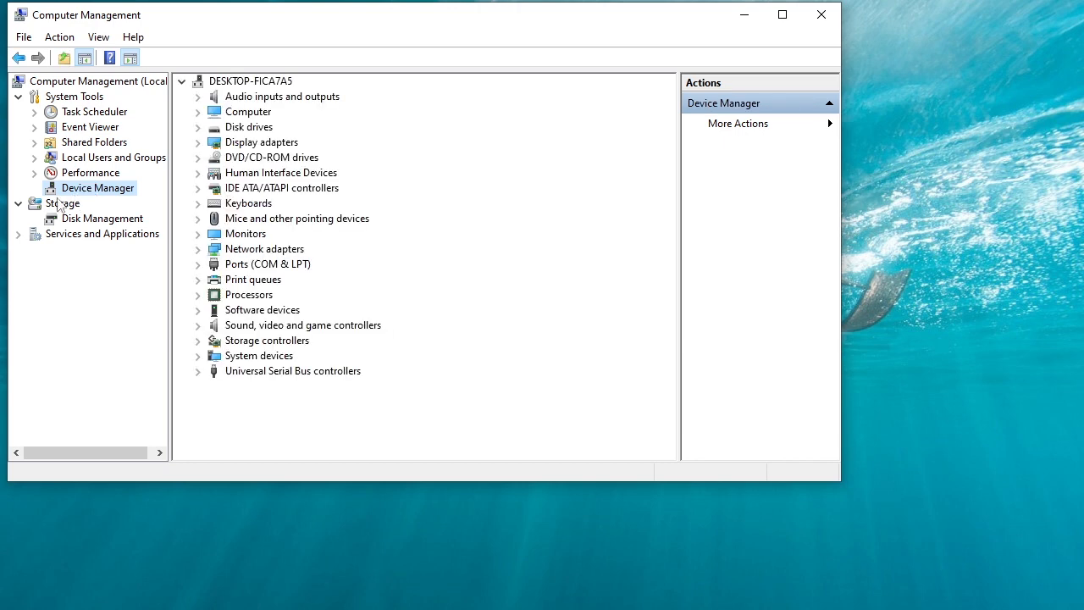
mouse_move(557, 251)
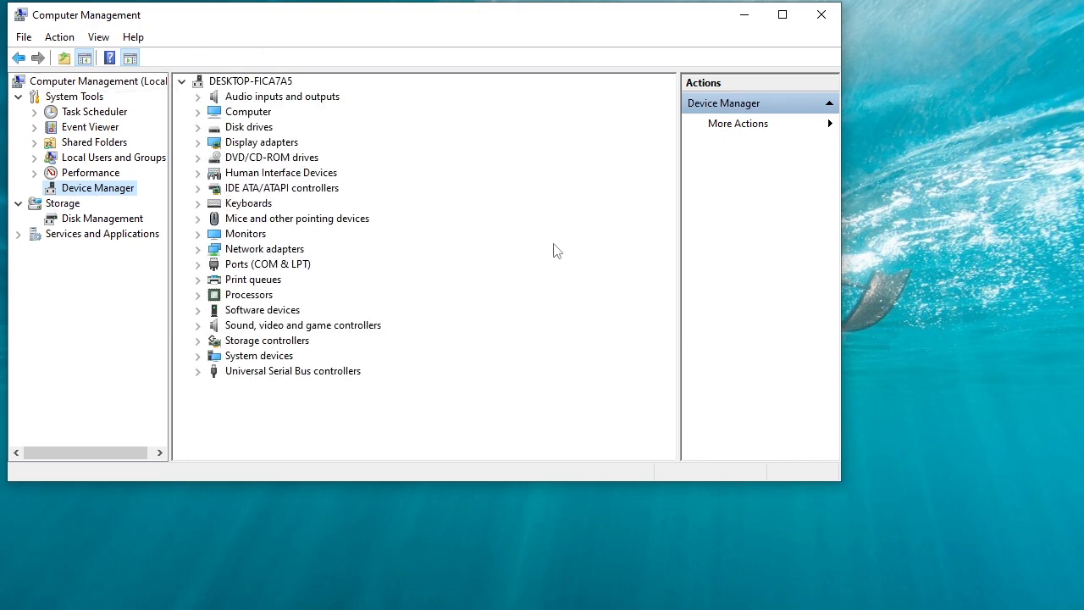
mouse_move(297, 150)
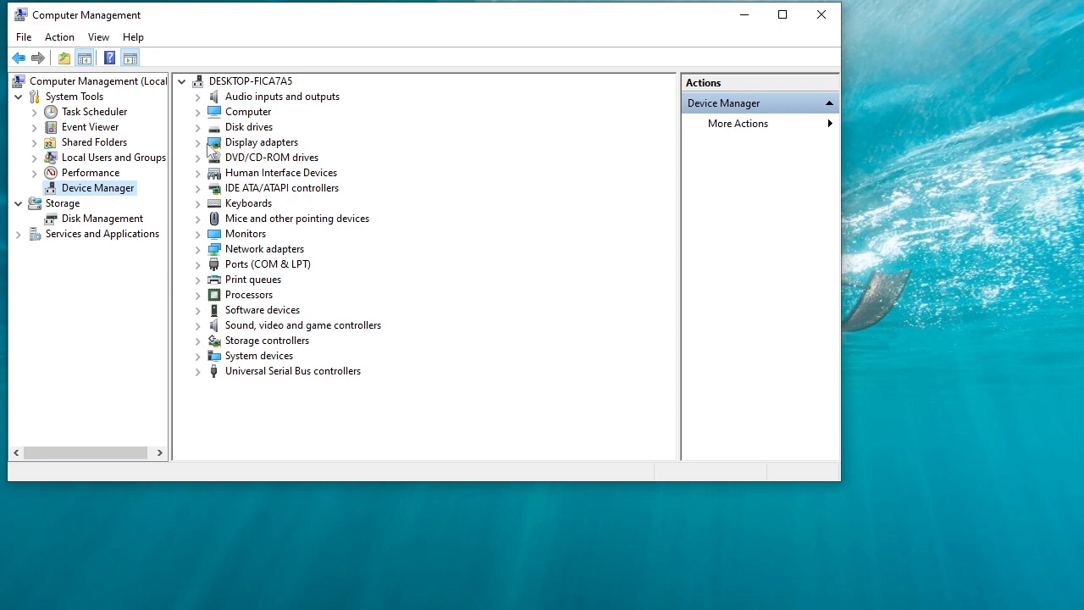
Step: Expand Display adapters and disable the Intel(R) HD Graphics device
left_click(198, 141)
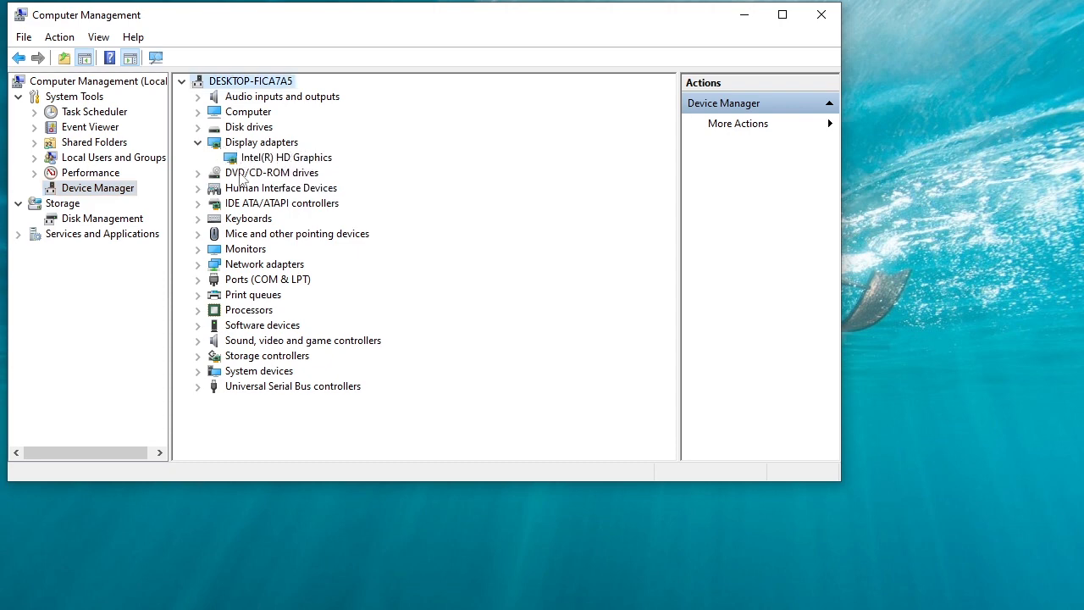
mouse_move(280, 165)
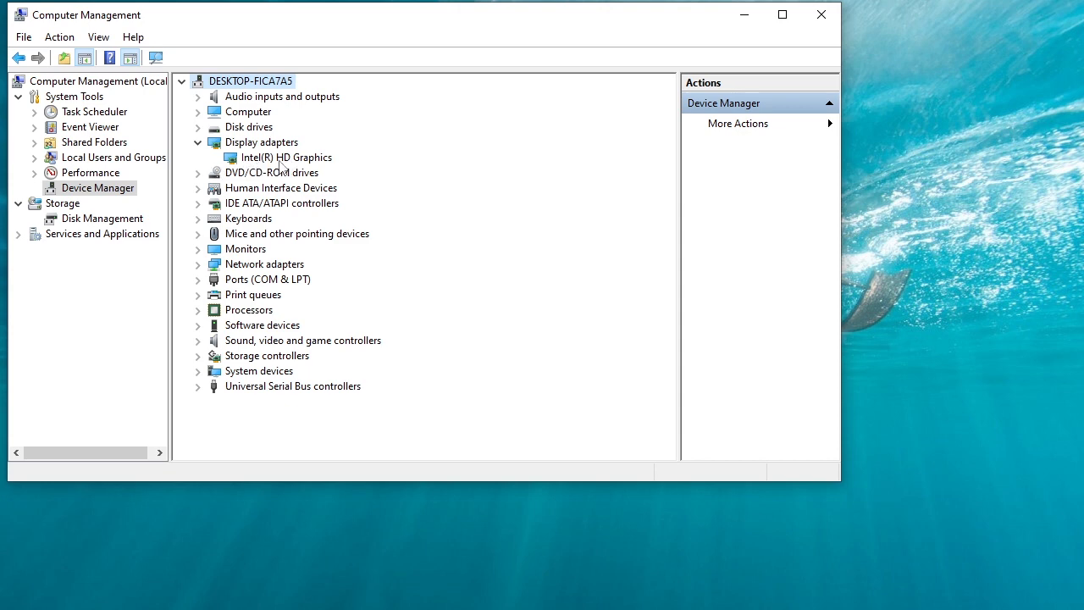
left_click(288, 157)
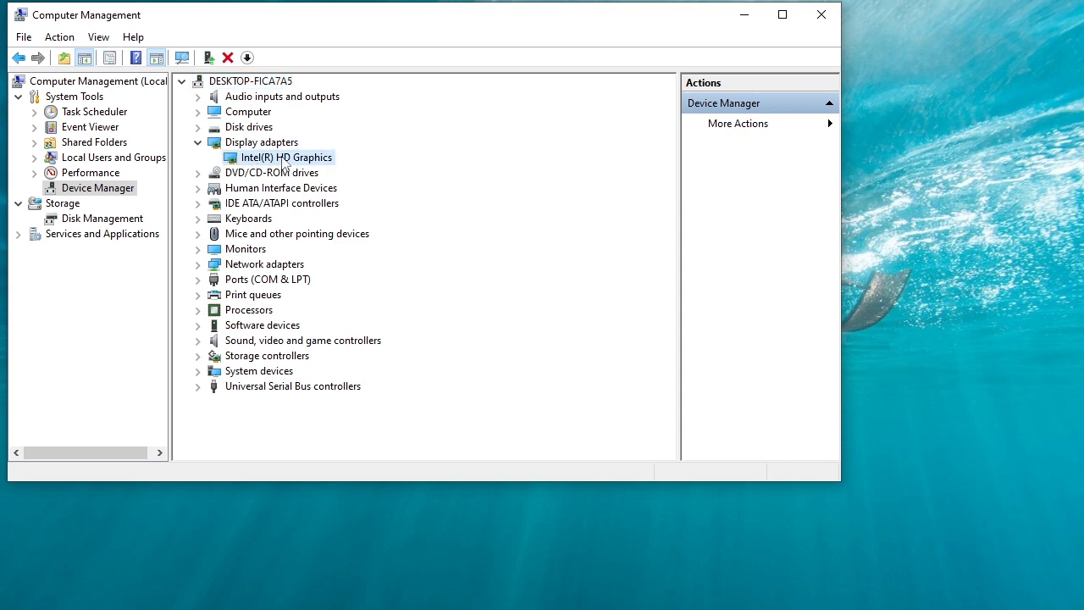
right_click(280, 156)
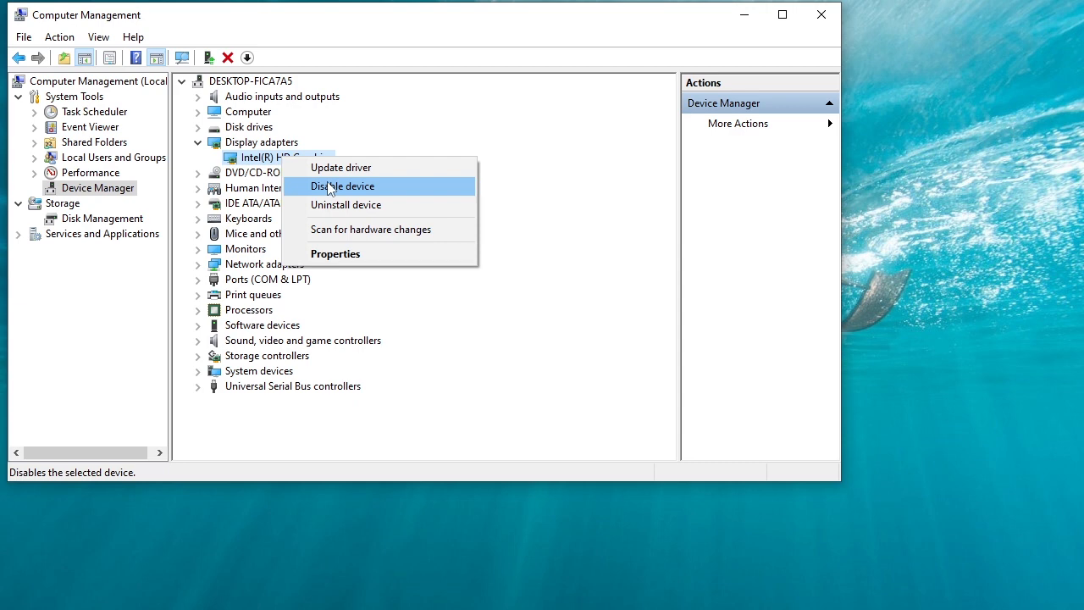
mouse_move(400, 190)
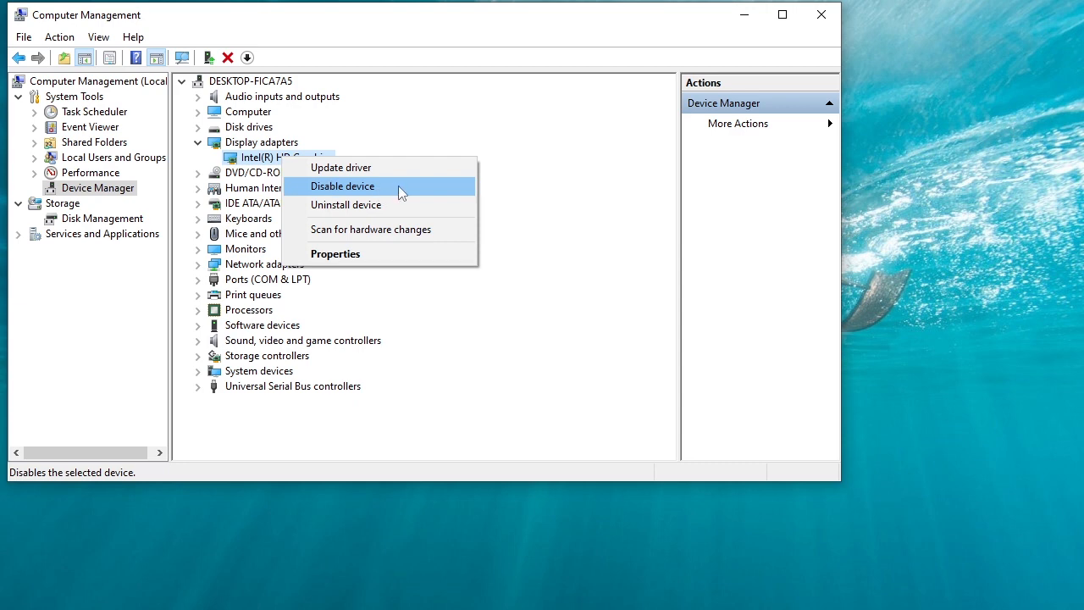
left_click(343, 186)
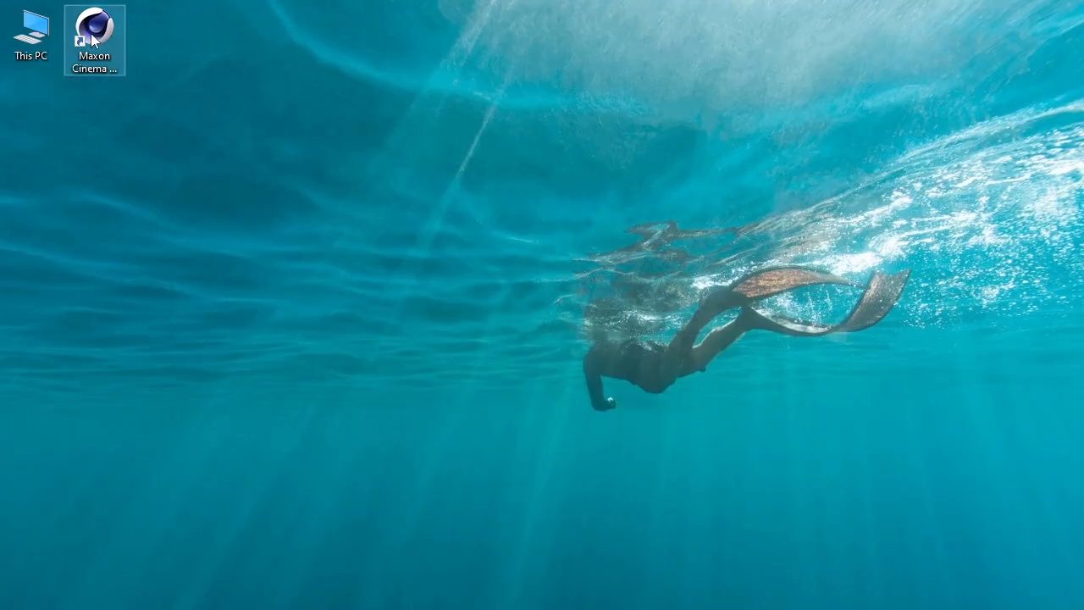
Step: Launch Cinema 4D 26 from its desktop shortcut, switch to Top view and add a cube
right_click(94, 38)
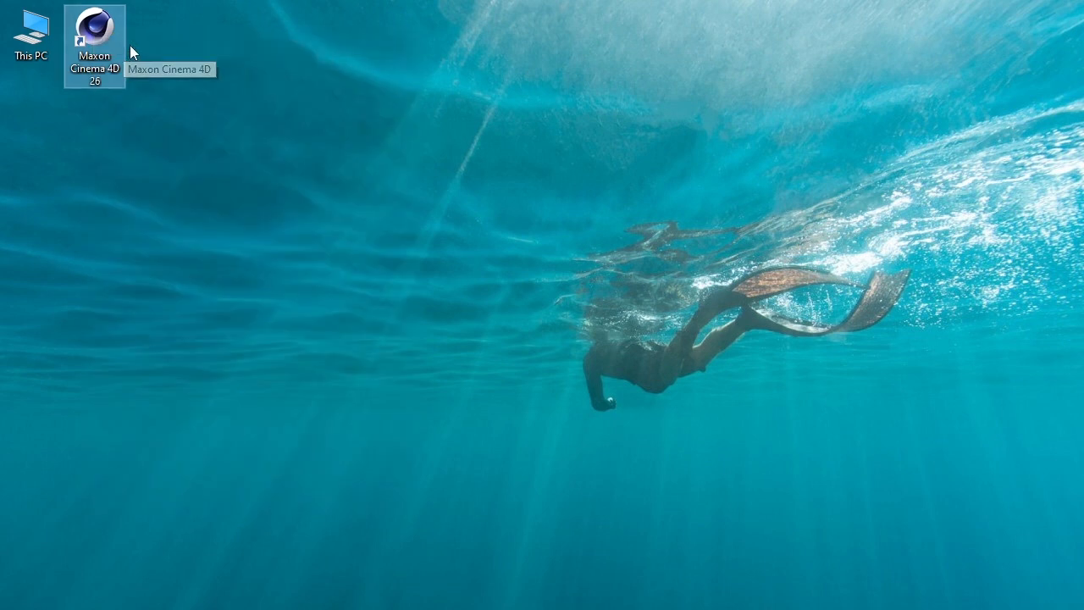
double_click(94, 45)
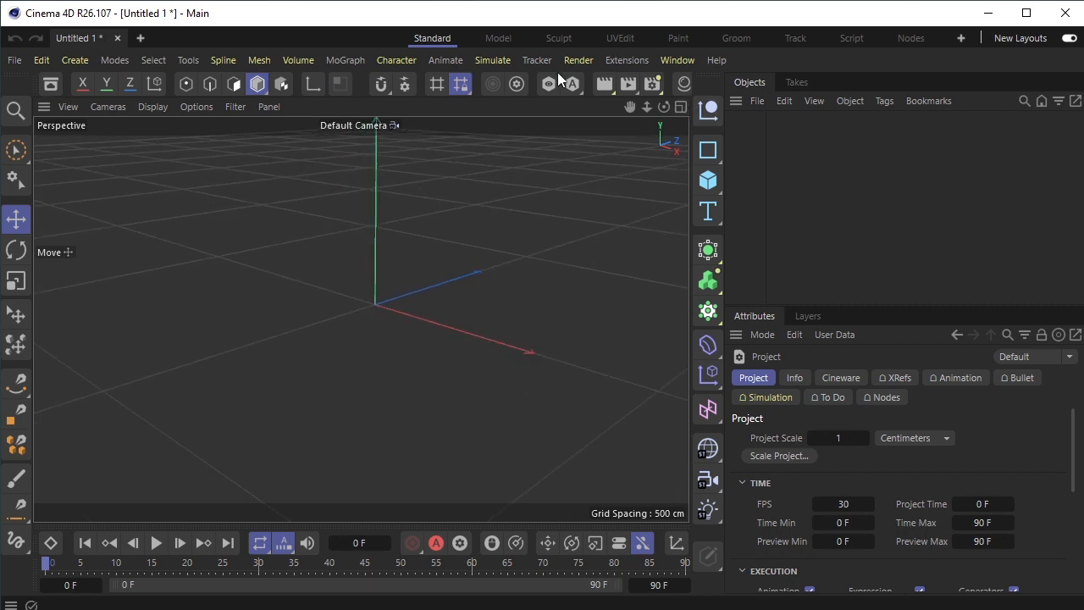
left_click(681, 108)
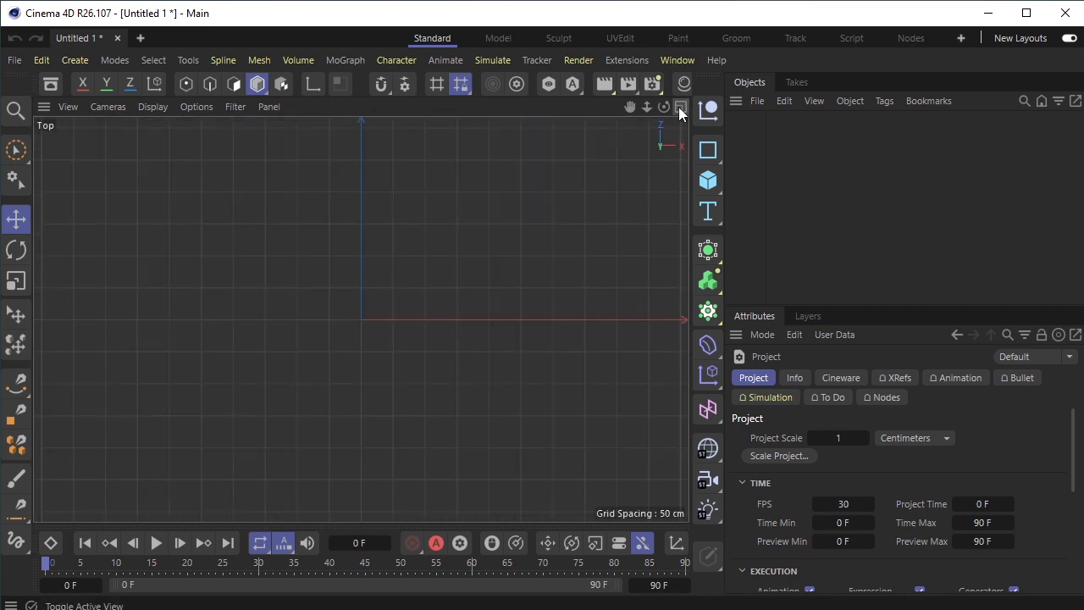
left_click(707, 179)
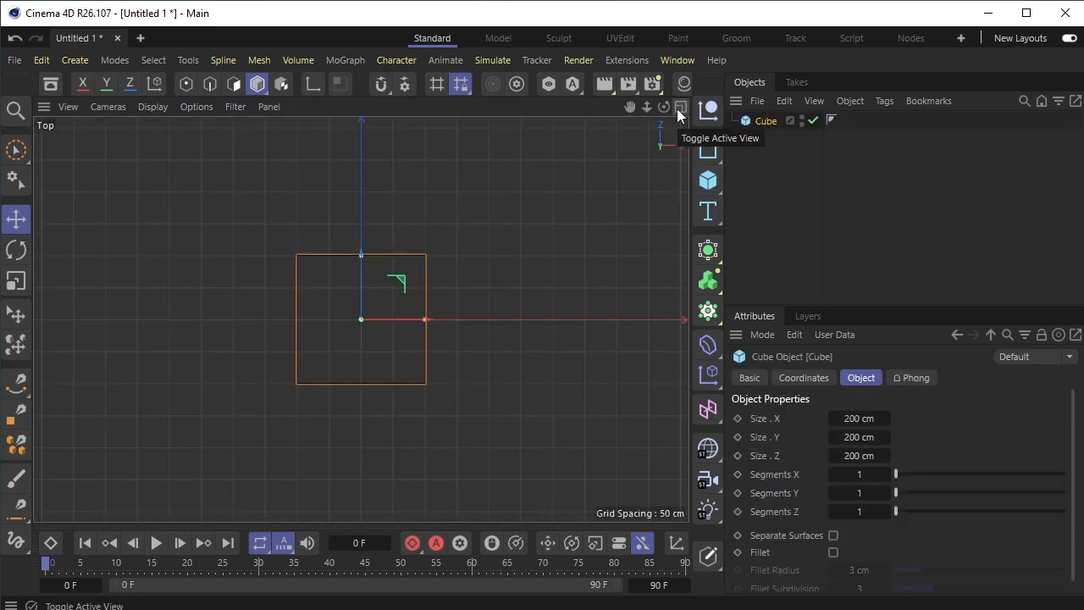